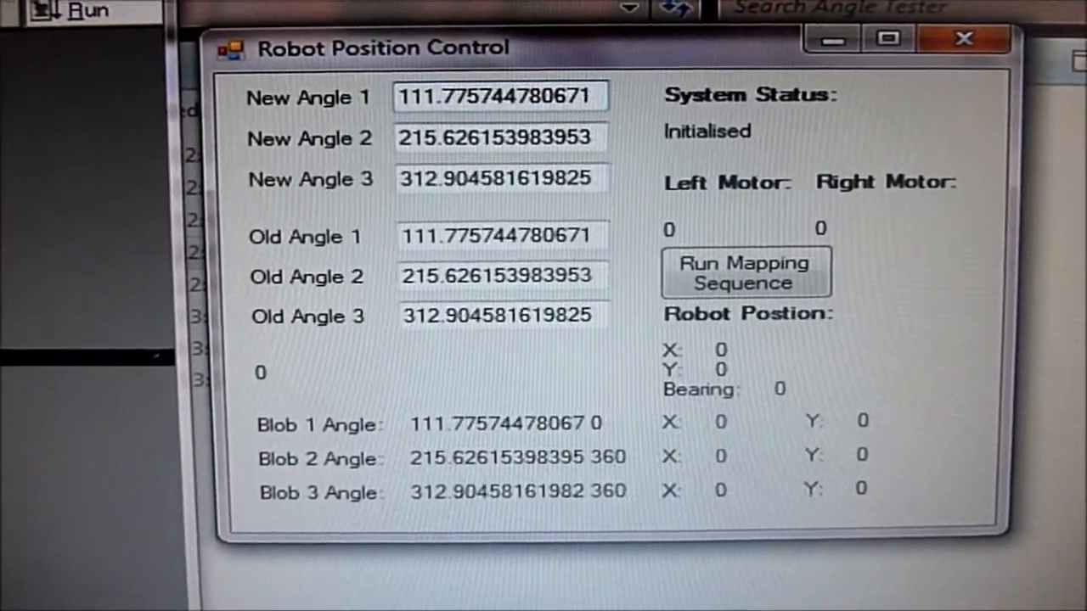
Step: Refresh the blob angles so X values compute for blobs 1–3 (angles ~115.6°, 213.1°, 312.9°)
left_click(745, 272)
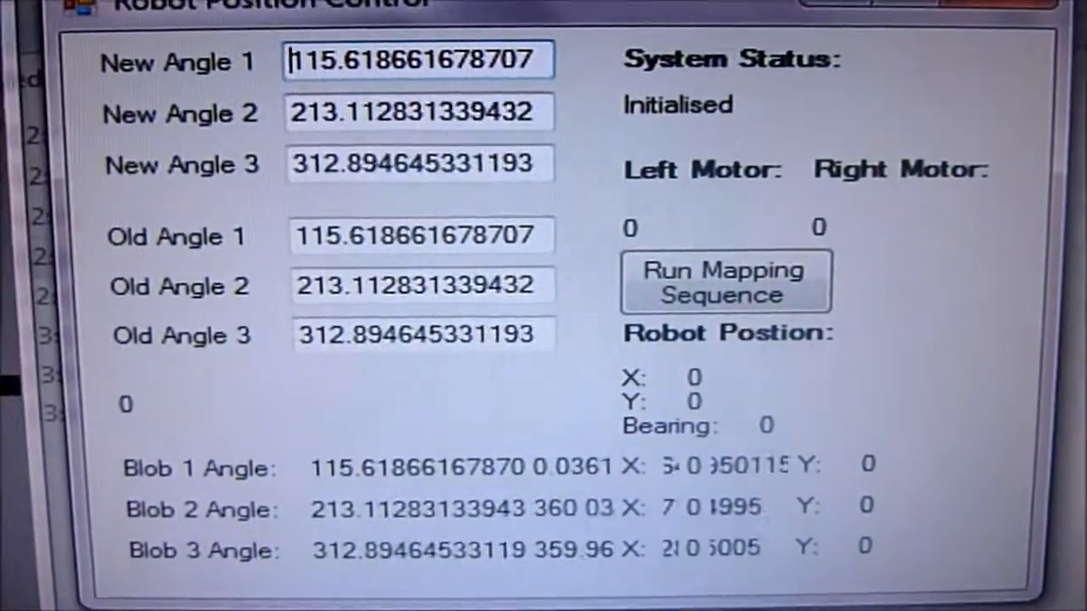
Step: Start the point mapping sequence and confirm its message so all three blobs show X and Y coordinates
left_click(723, 296)
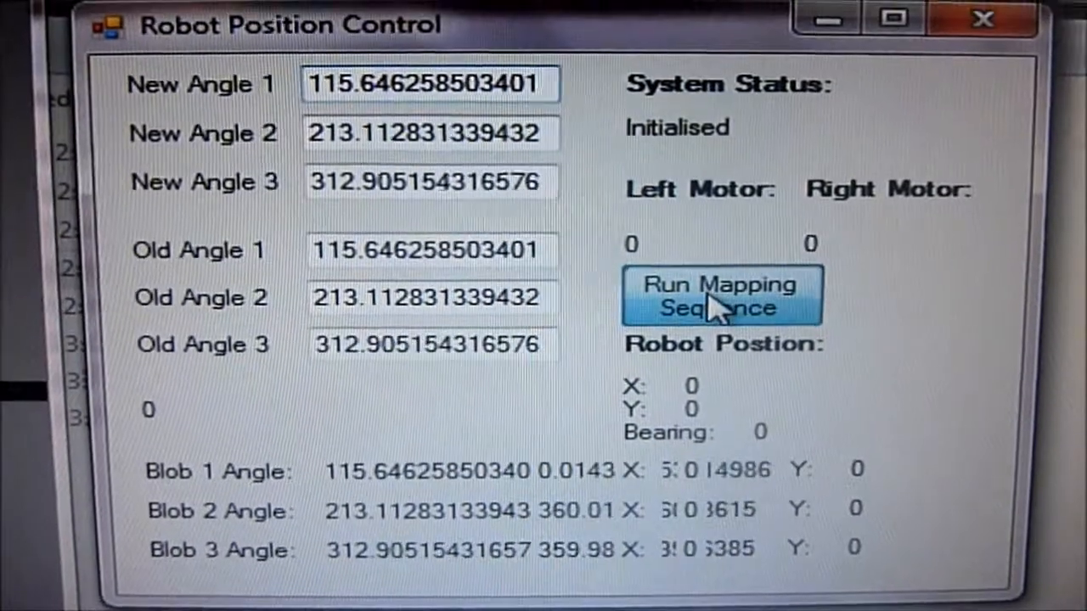
left_click(720, 295)
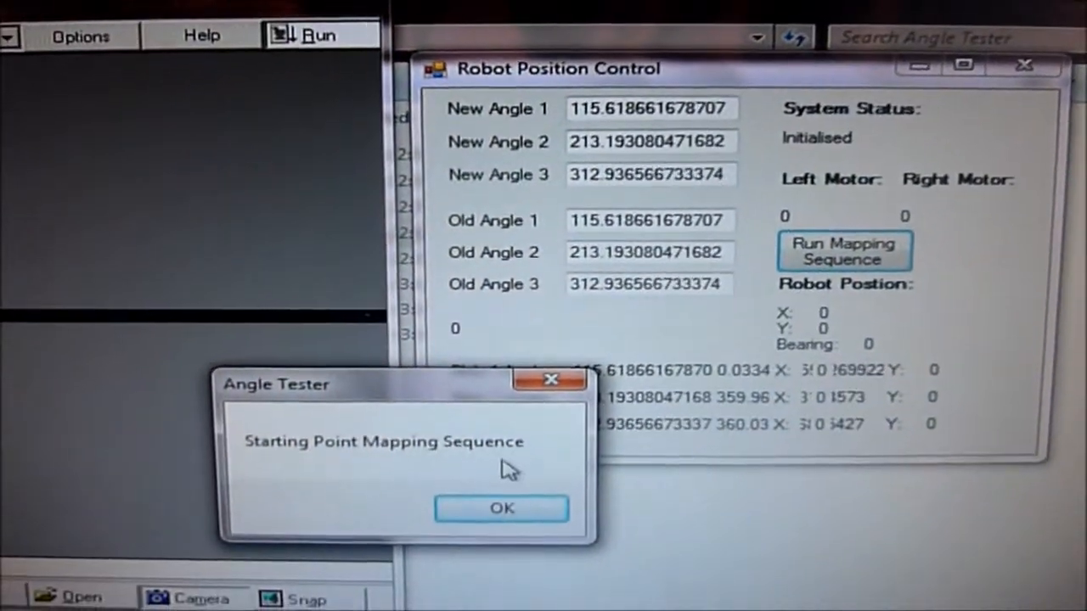
left_click(501, 508)
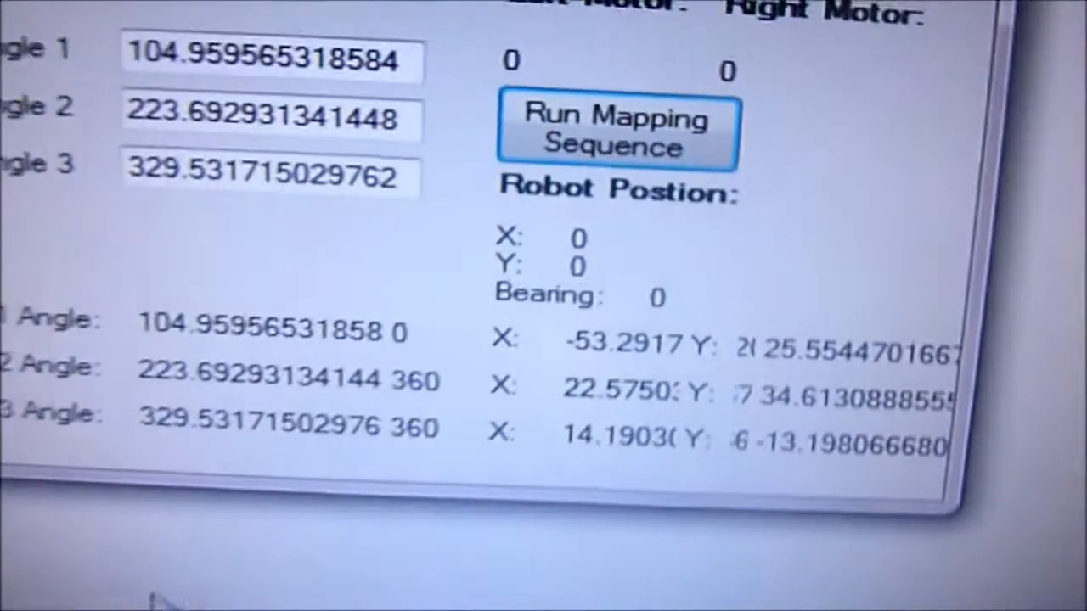